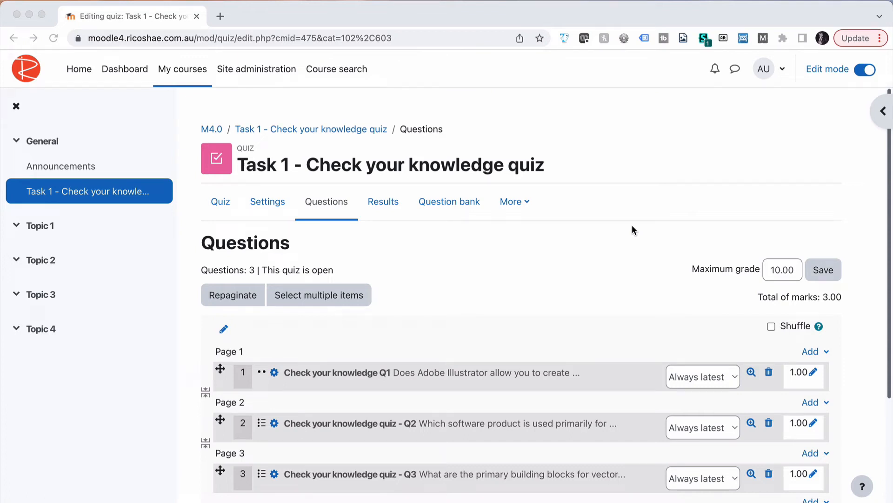
# Add a new Matching question after Q3 in the Task 1 quiz
pyautogui.scroll(-3)
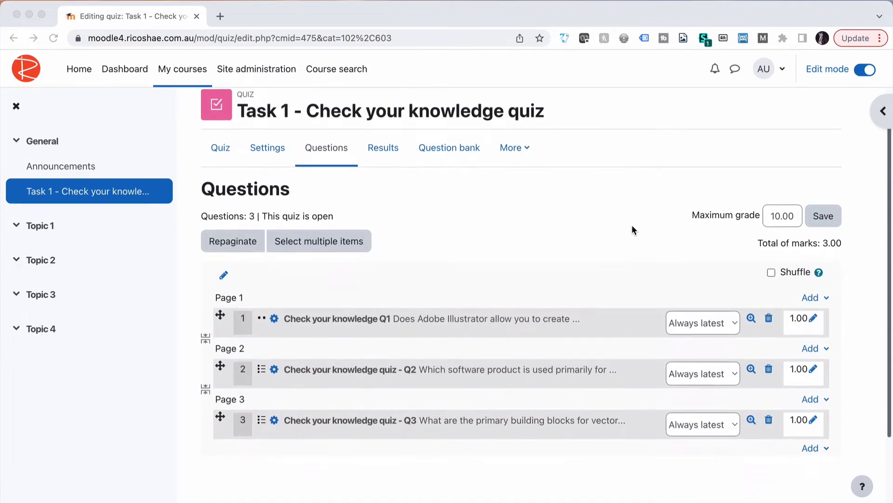
pyautogui.scroll(-3)
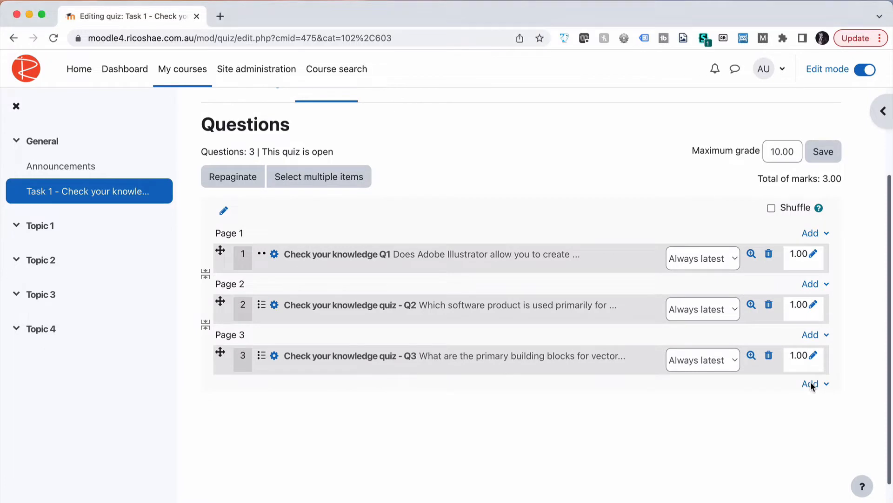
pyautogui.click(809, 384)
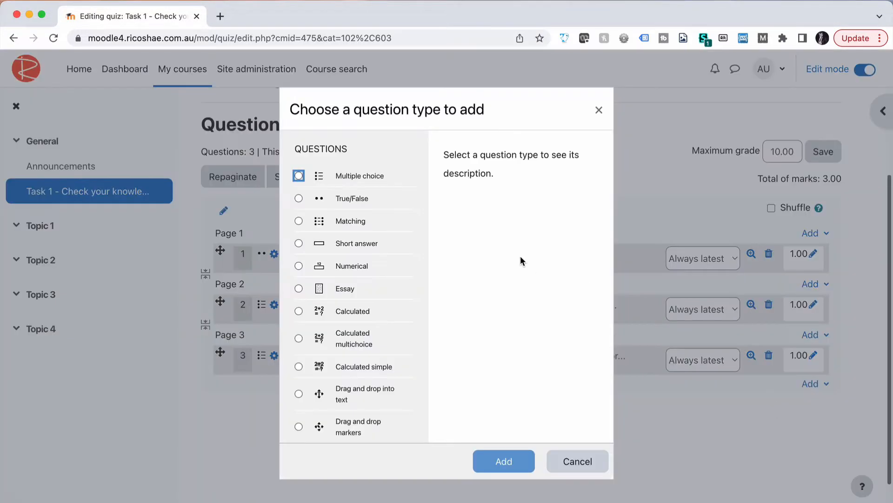
pyautogui.click(299, 221)
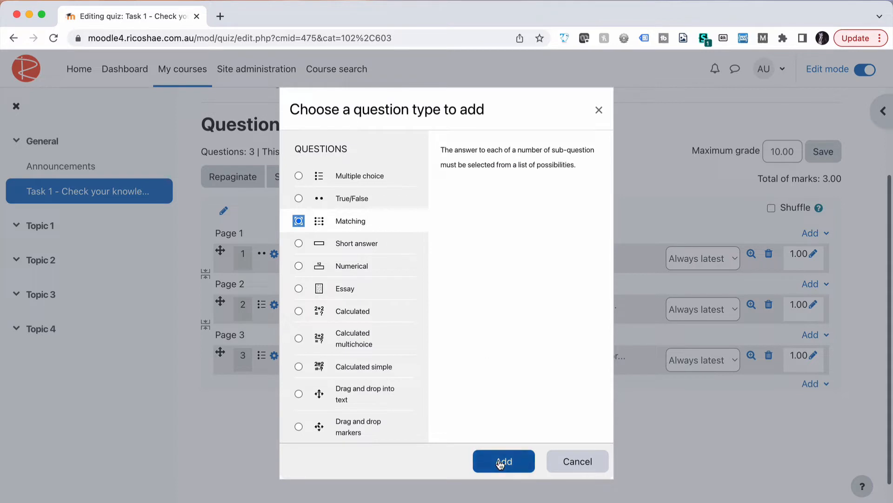
pyautogui.click(503, 461)
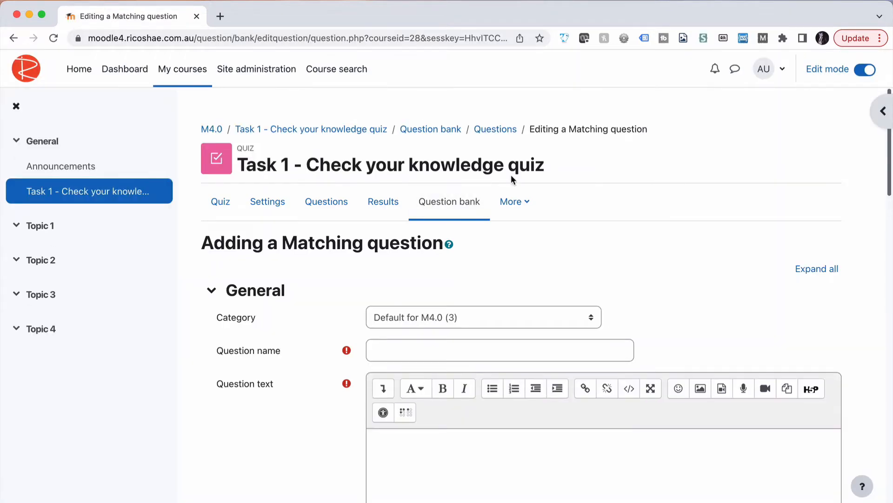
# Name the question 'Check your knowledge quiz - Q4' and enter the file-extension instruction text
pyautogui.moveTo(307, 164); pyautogui.dragTo(544, 165)
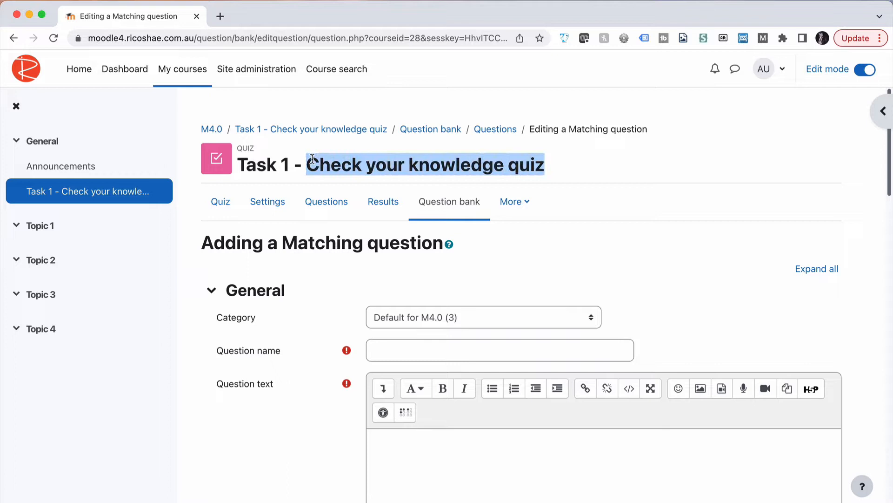
pyautogui.write('Check your knowledge quiz')
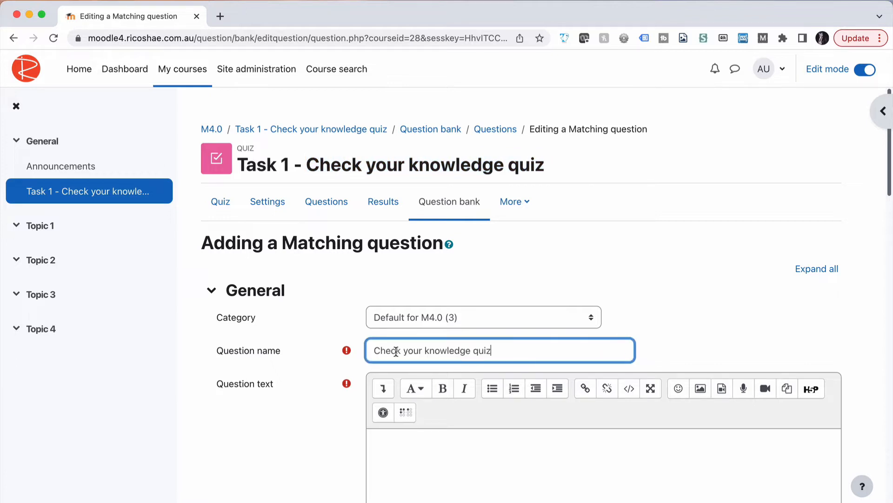
pyautogui.write('- Q')
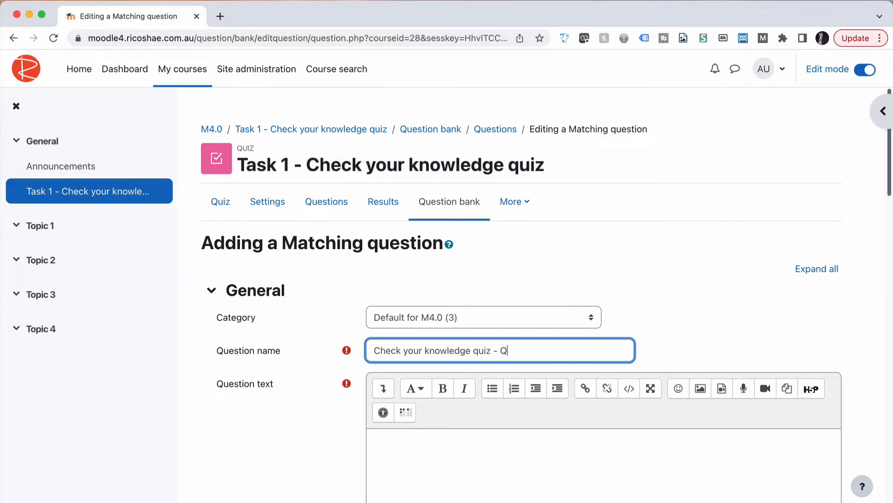
pyautogui.write('4')
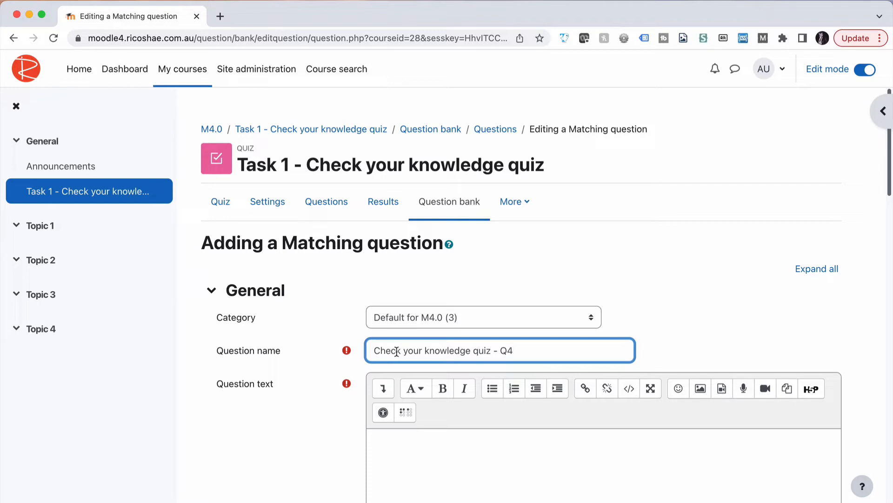
pyautogui.scroll(-3)
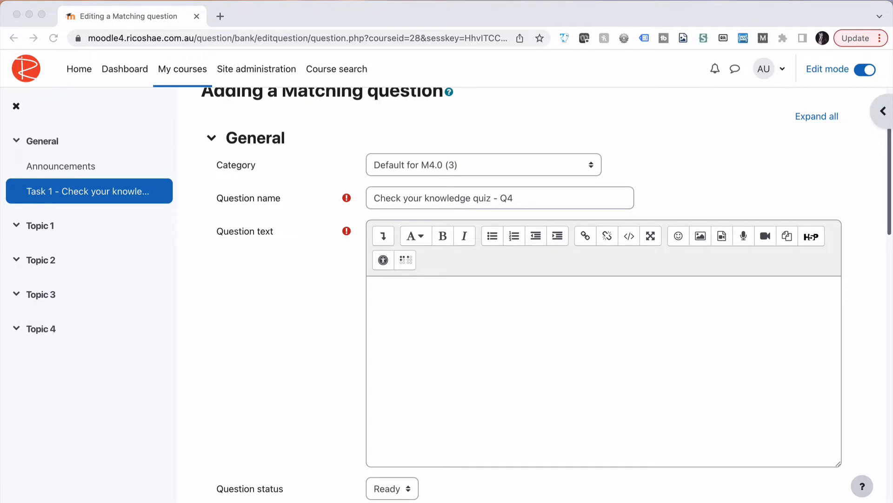
pyautogui.write('Select the most common file extension for each graphic type.')
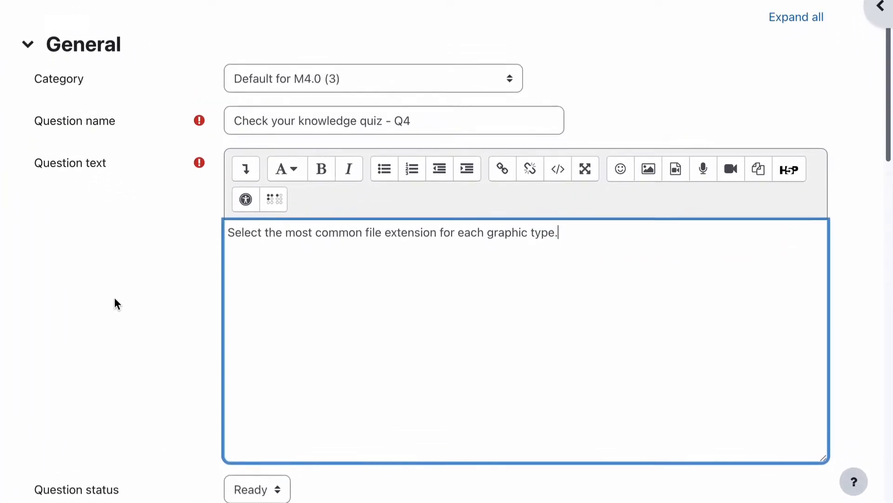
# Scroll past Default mark and General feedback to the Answers section
pyautogui.scroll(-3)
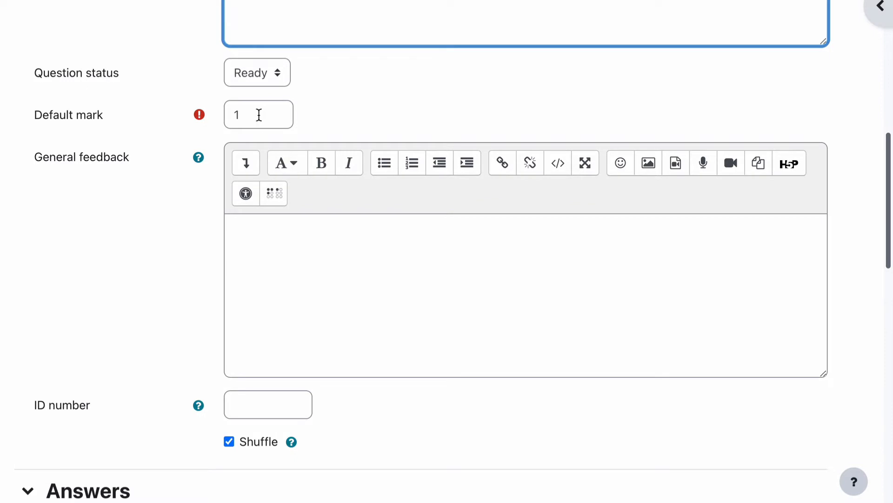
pyautogui.scroll(-3)
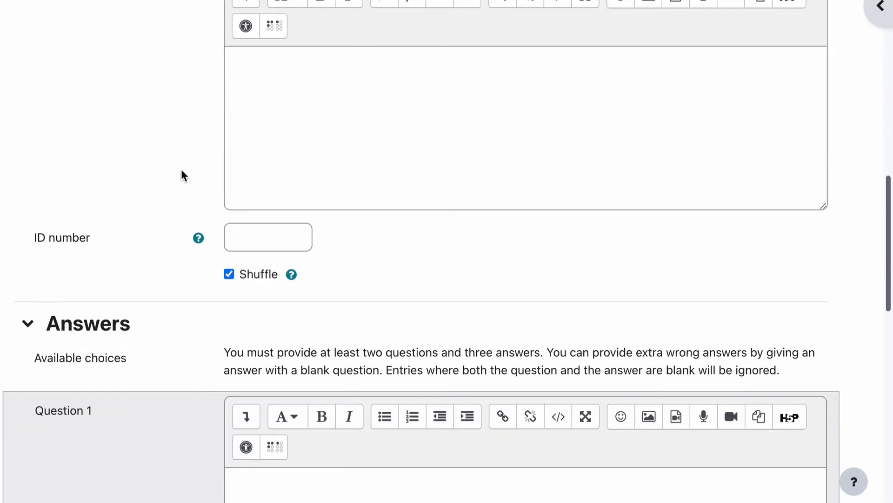
pyautogui.scroll(-3)
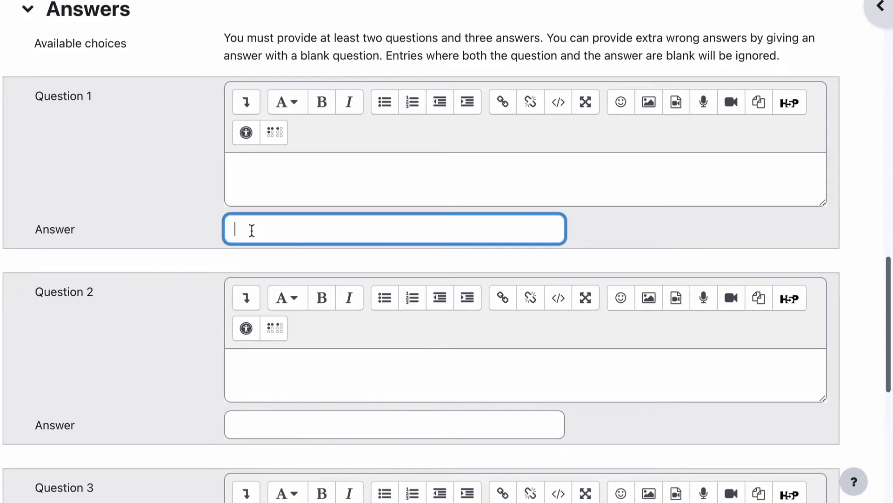
pyautogui.moveTo(254, 226)
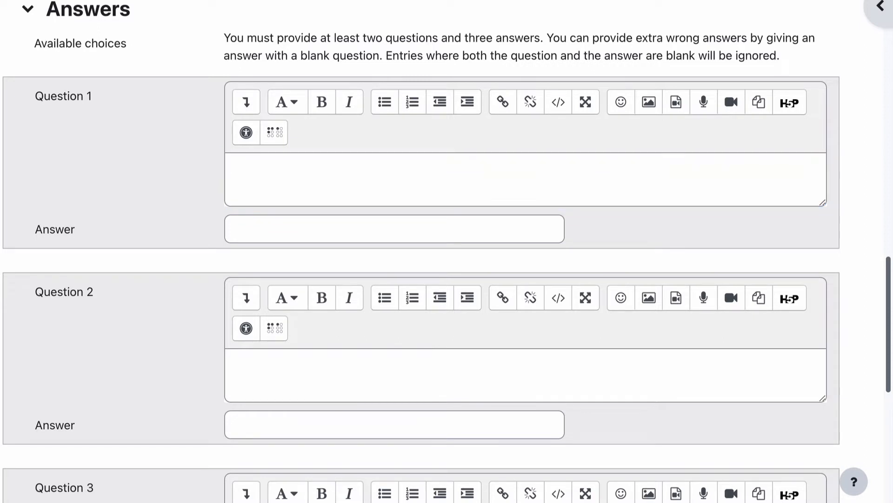
# Enter pairs Photo–JPEG, Animation–GIF and 'Image with a transparent background'–PNG
pyautogui.write('Photo')
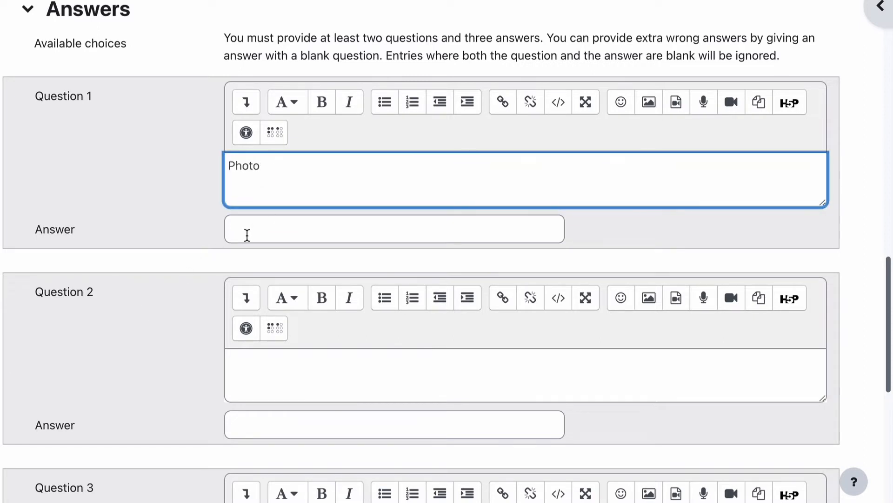
pyautogui.write('JPEG')
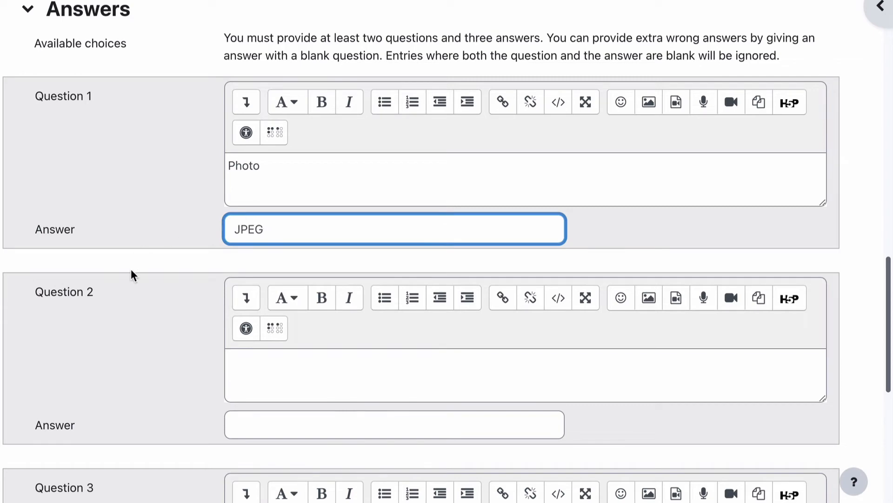
pyautogui.scroll(-3)
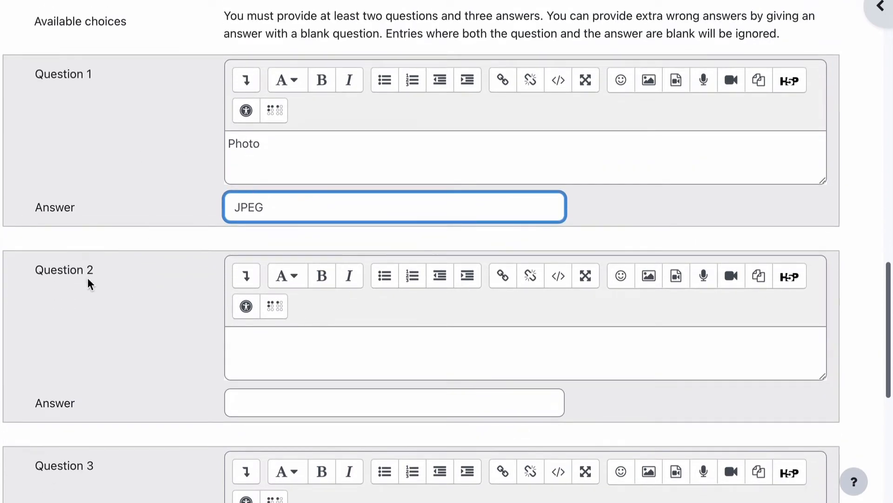
pyautogui.scroll(-3)
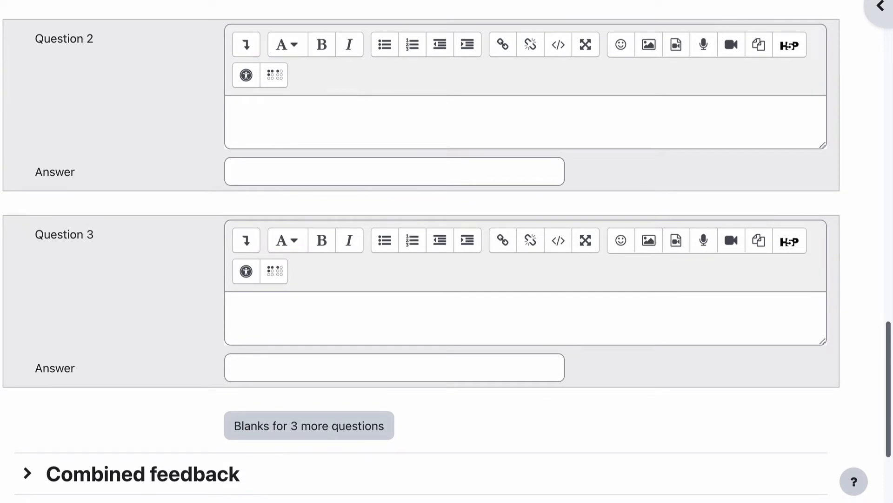
pyautogui.write('Animation')
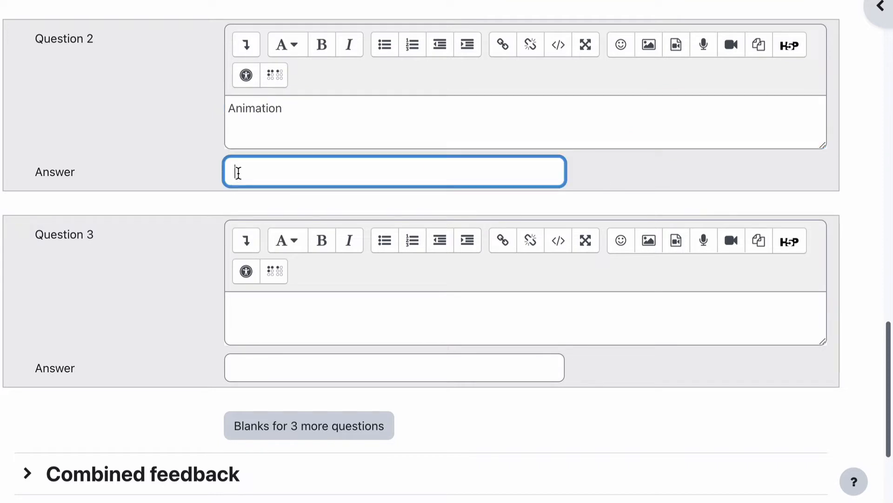
pyautogui.write('GIF')
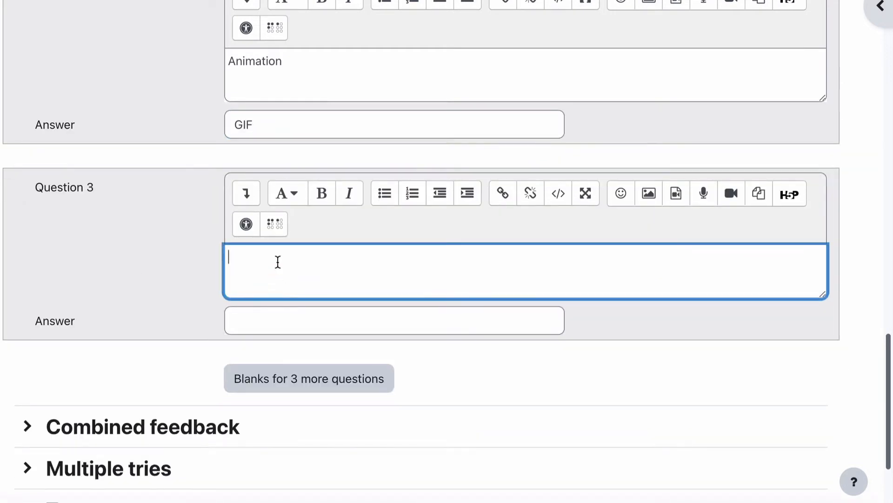
pyautogui.write('Image with a transparent background')
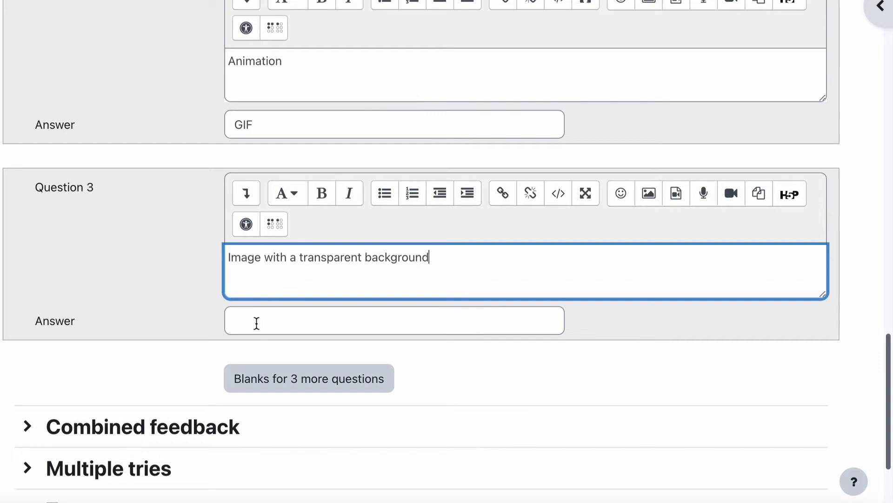
pyautogui.write('PNG')
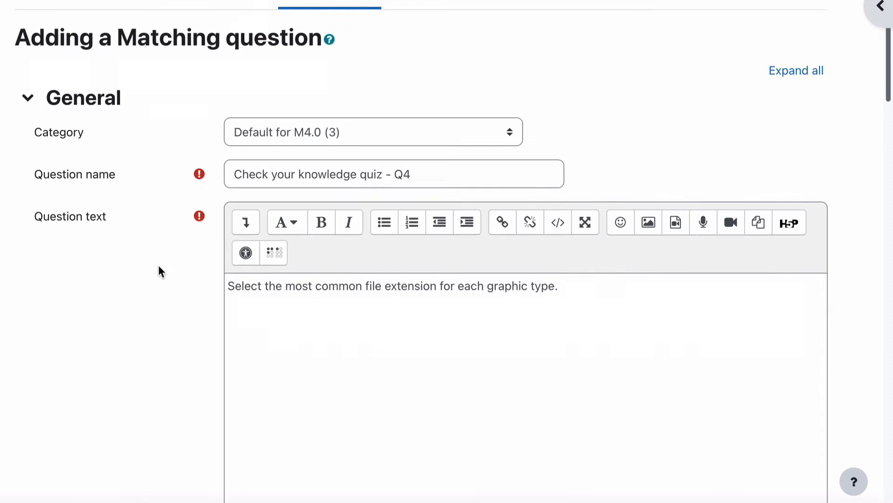
# Add the fourth pair, Vector illustration–SVG
pyautogui.scroll(-3)
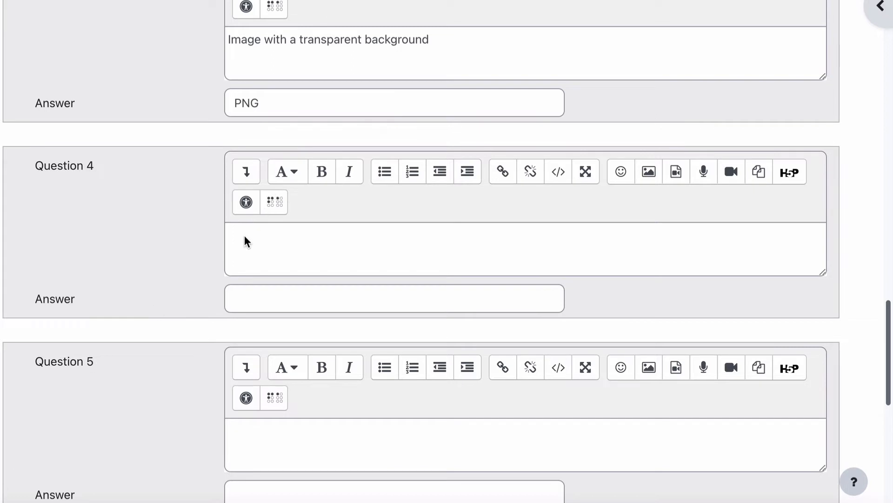
pyautogui.write('Vector illustration')
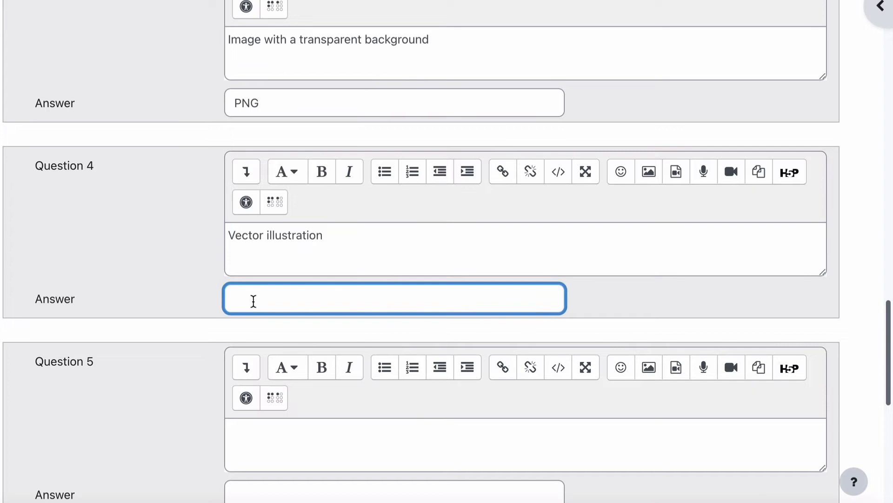
pyautogui.write('SVG')
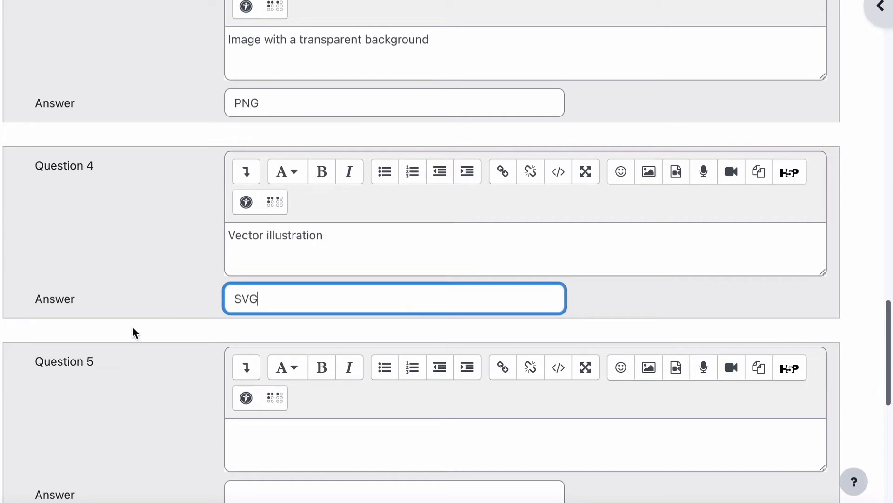
# Scroll past Combined feedback and expand the Multiple tries section
pyautogui.scroll(-3)
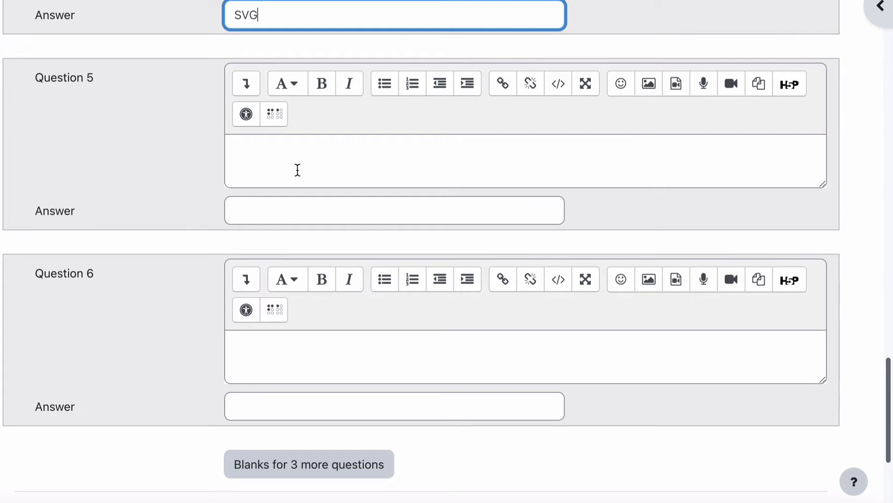
pyautogui.scroll(-3)
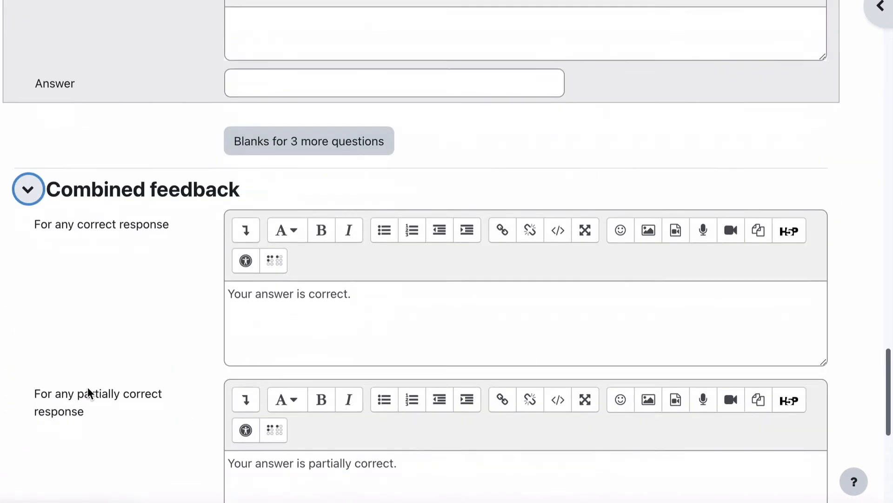
pyautogui.scroll(-3)
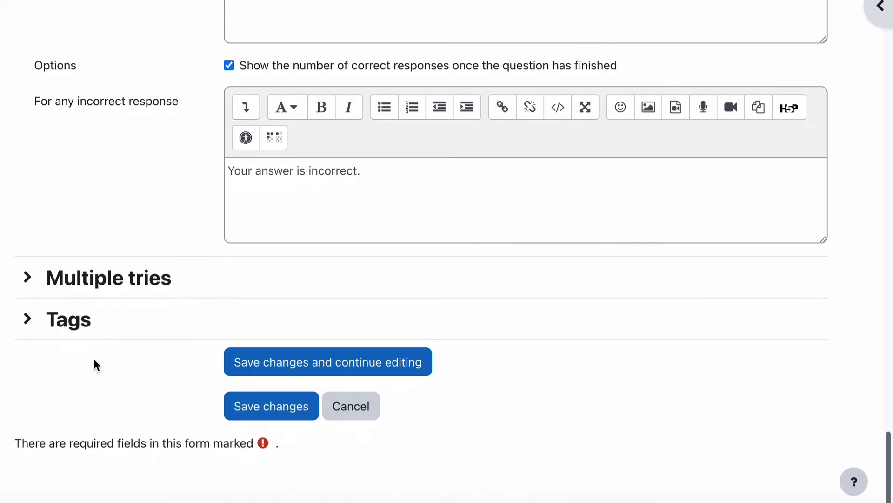
pyautogui.click(27, 278)
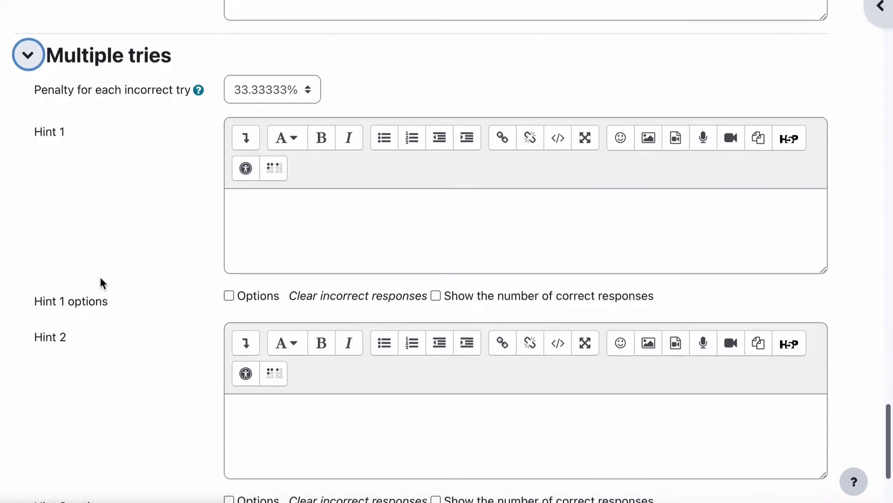
pyautogui.scroll(-3)
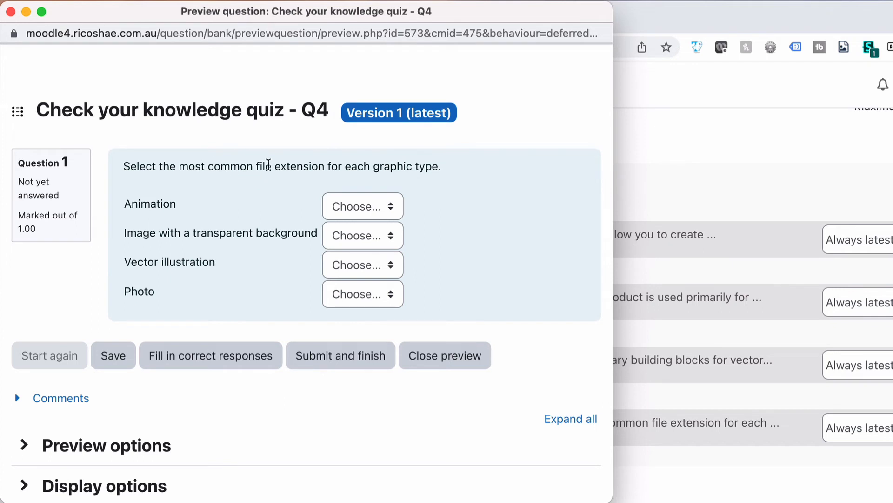
pyautogui.moveTo(365, 207)
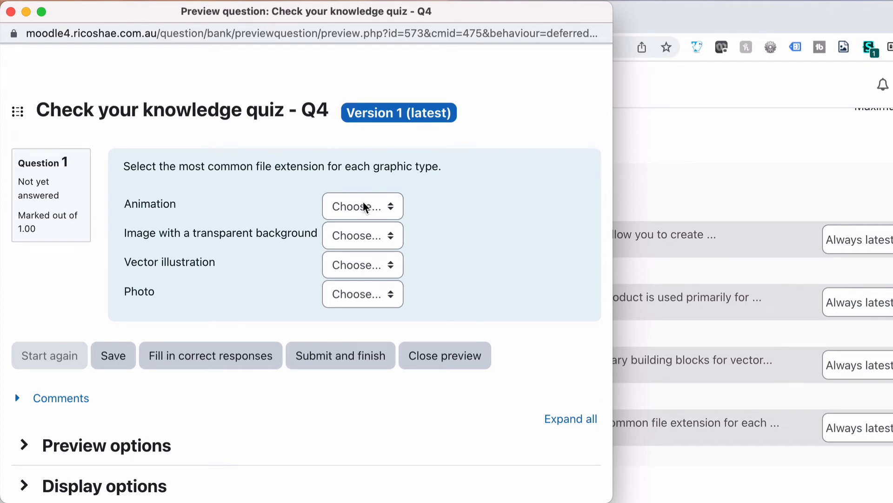
# In the preview, inspect the Animation, Vector illustration and transparent-image extension dropdowns without answering
pyautogui.click(362, 206)
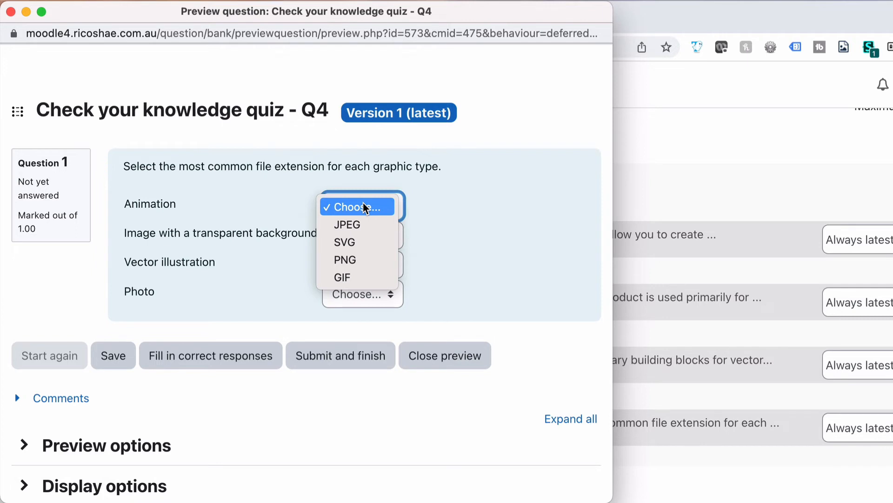
pyautogui.moveTo(351, 279)
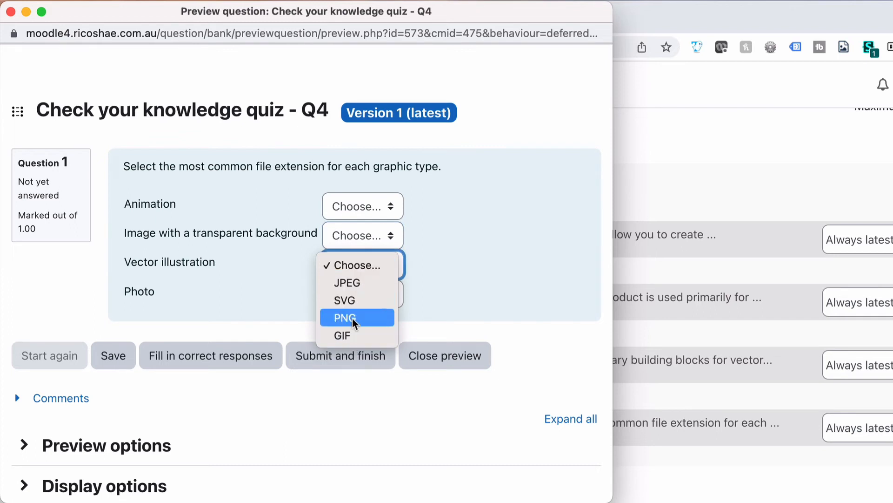
pyautogui.moveTo(354, 292)
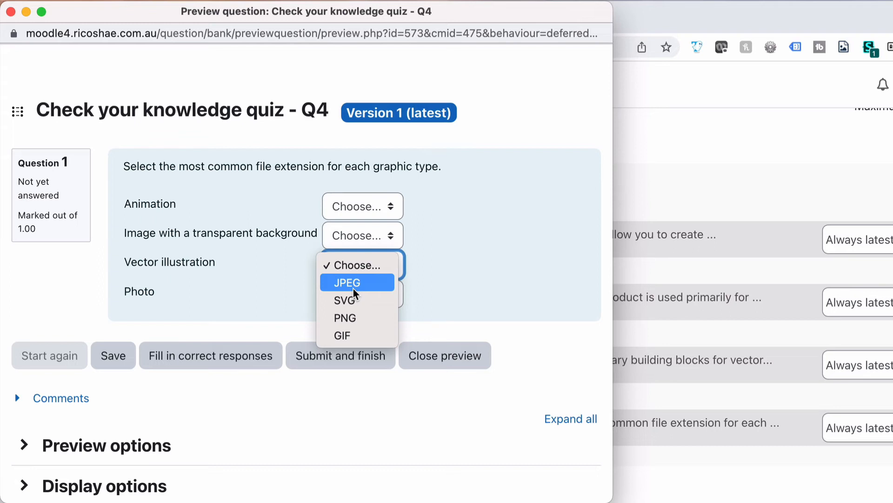
pyautogui.click(382, 235)
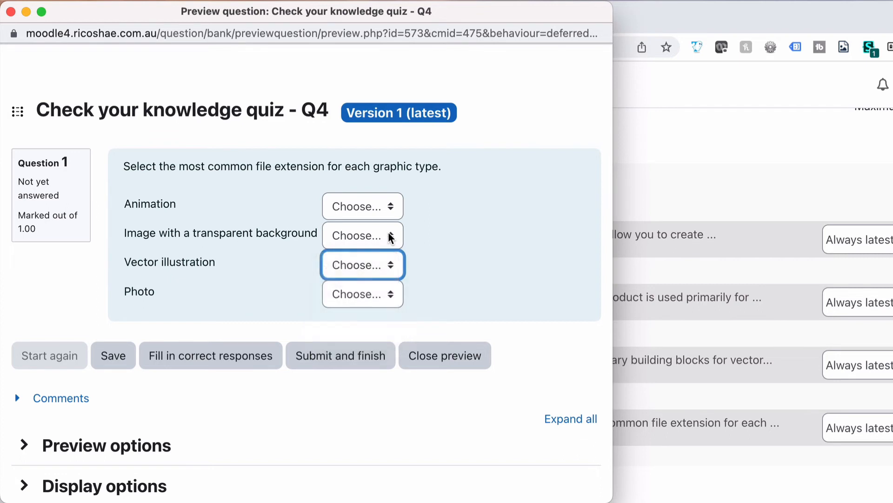
pyautogui.click(362, 235)
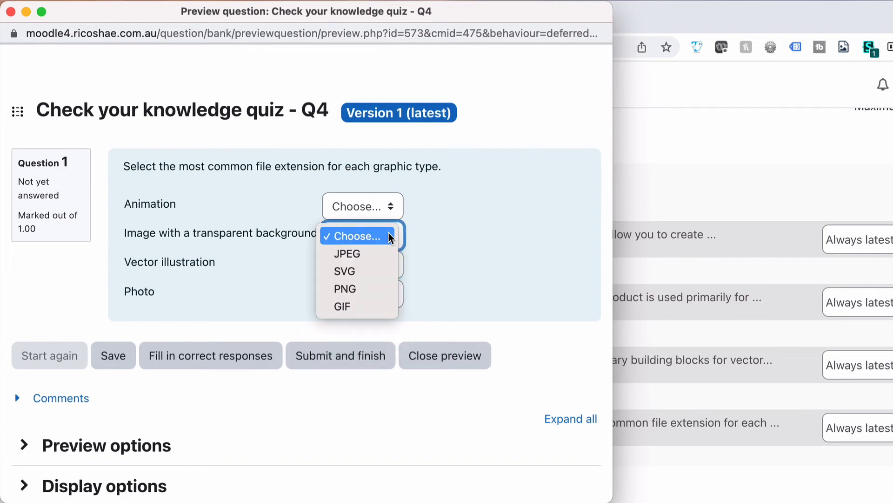
pyautogui.click(362, 235)
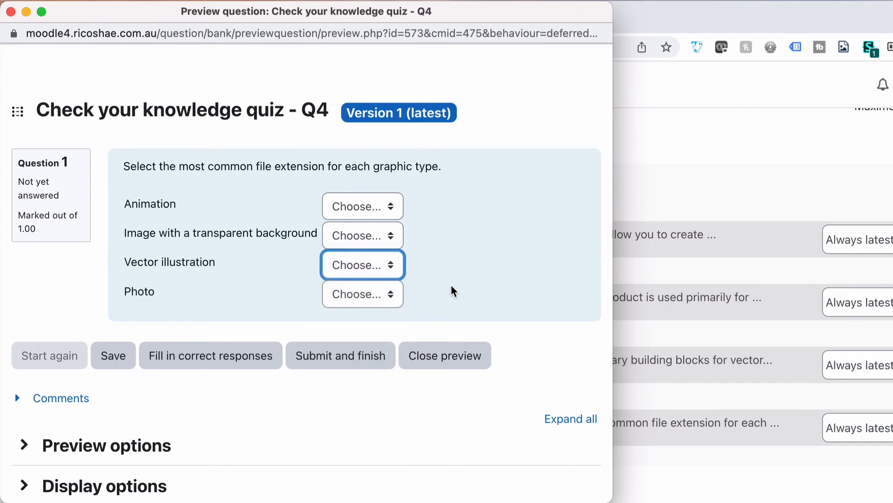
pyautogui.click(362, 206)
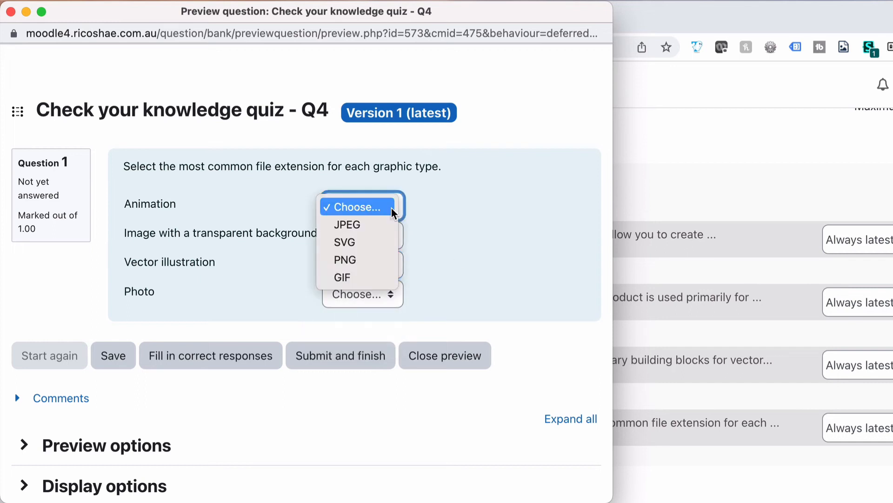
pyautogui.moveTo(373, 225)
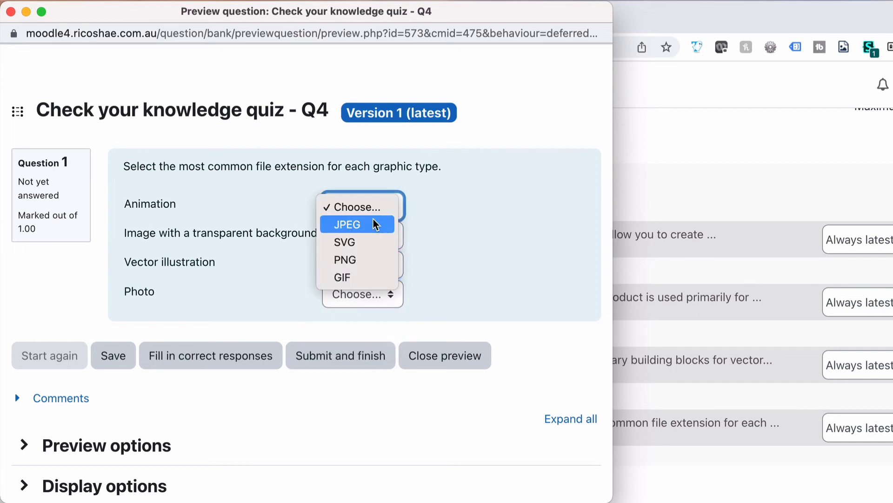
pyautogui.moveTo(363, 257)
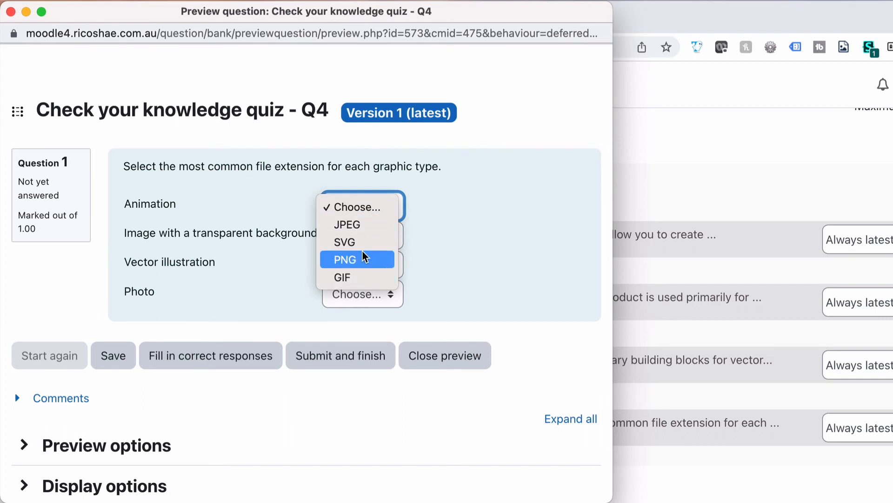
pyautogui.click(464, 266)
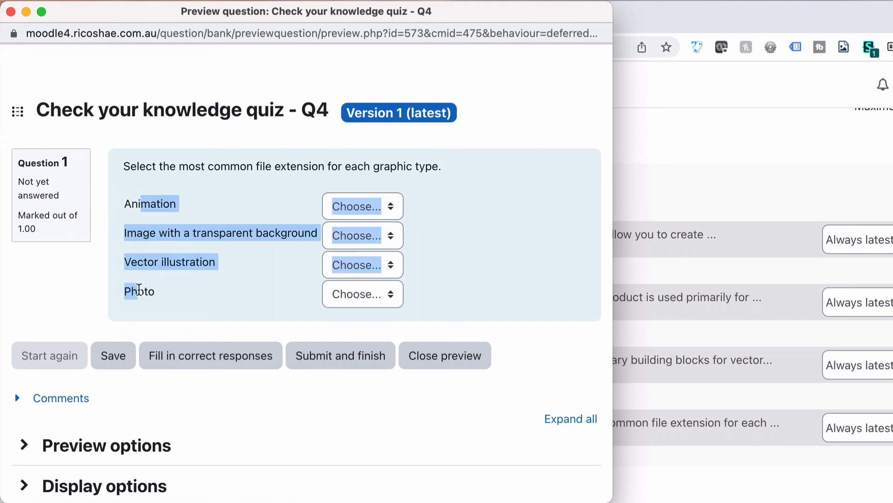
# Fill in the correct extensions in the preview and close it
pyautogui.click(362, 206)
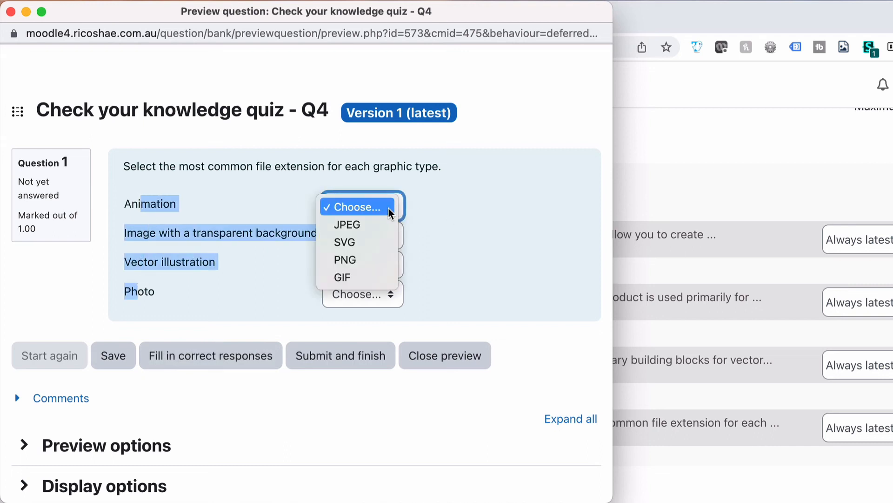
pyautogui.moveTo(370, 246)
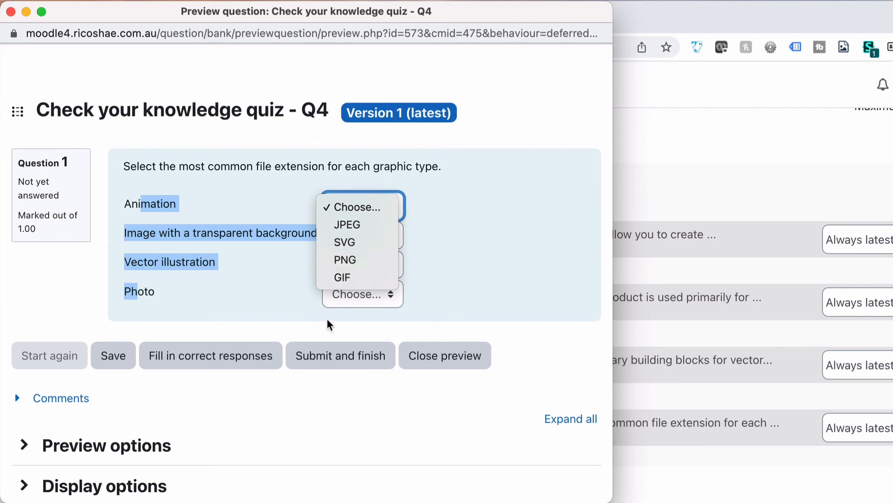
pyautogui.click(211, 355)
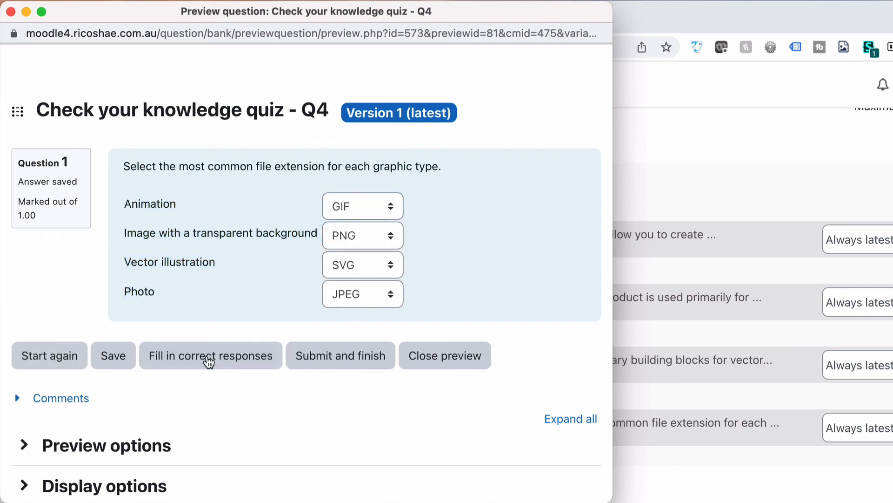
pyautogui.moveTo(184, 233)
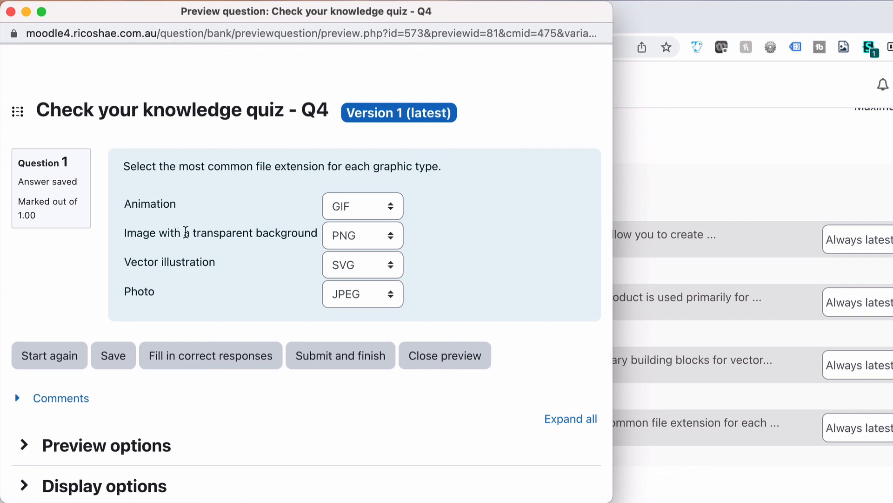
pyautogui.moveTo(145, 298)
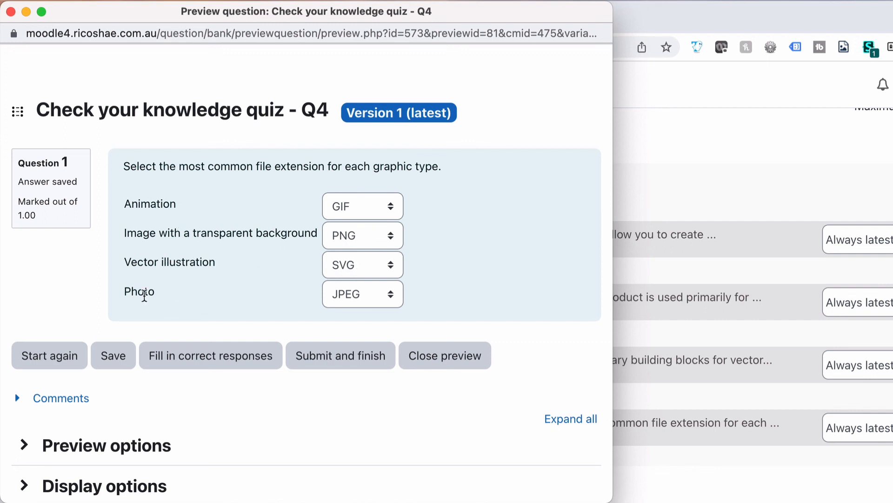
pyautogui.moveTo(79, 18)
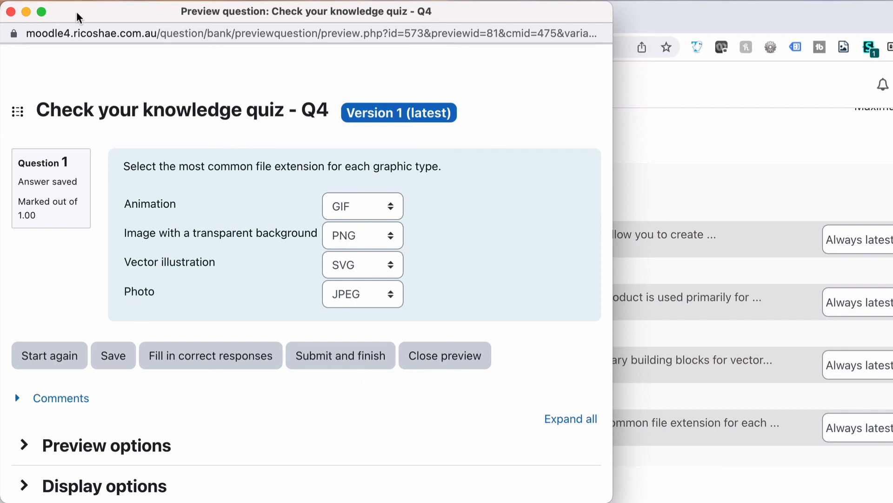
pyautogui.click(445, 355)
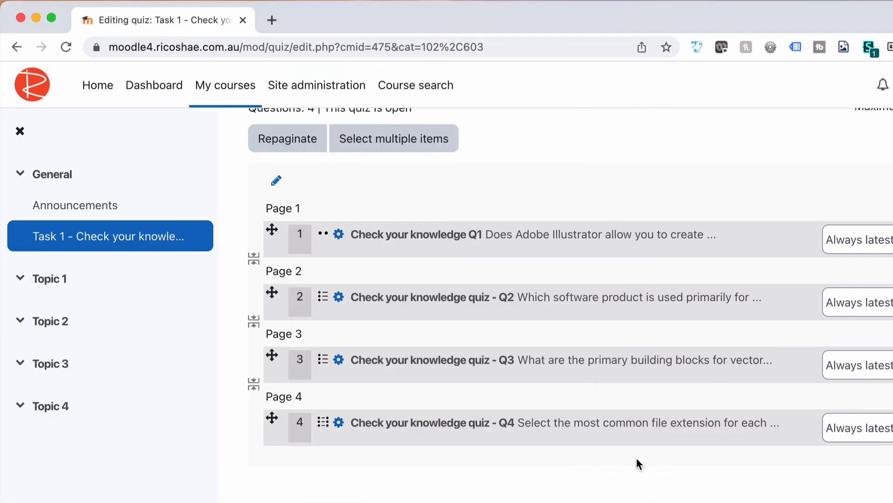
pyautogui.moveTo(654, 501)
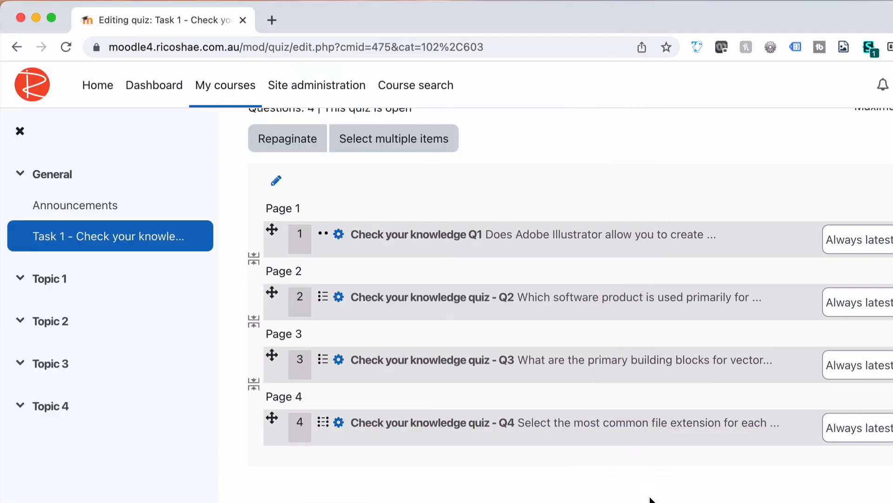